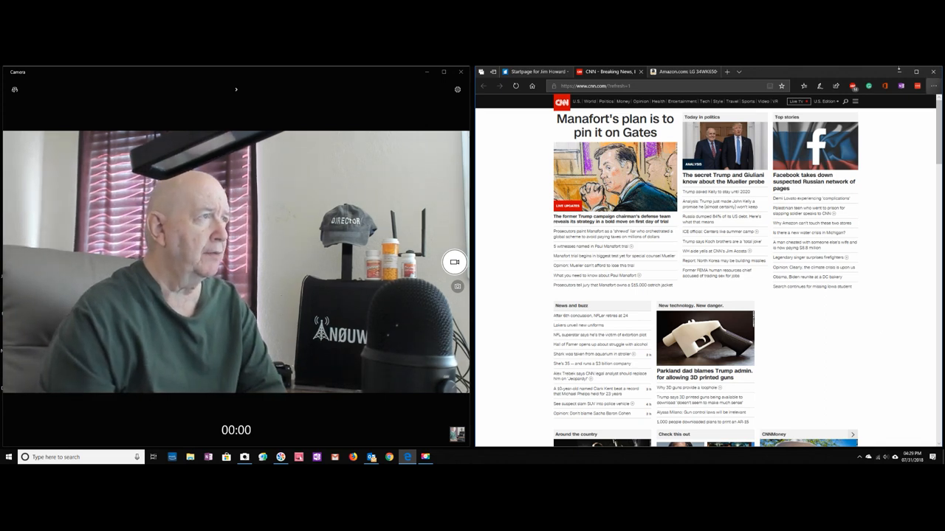
# Switch from the CNN tab to the Amazon listing for the LG 34WK650W monitor
pyautogui.click(679, 71)
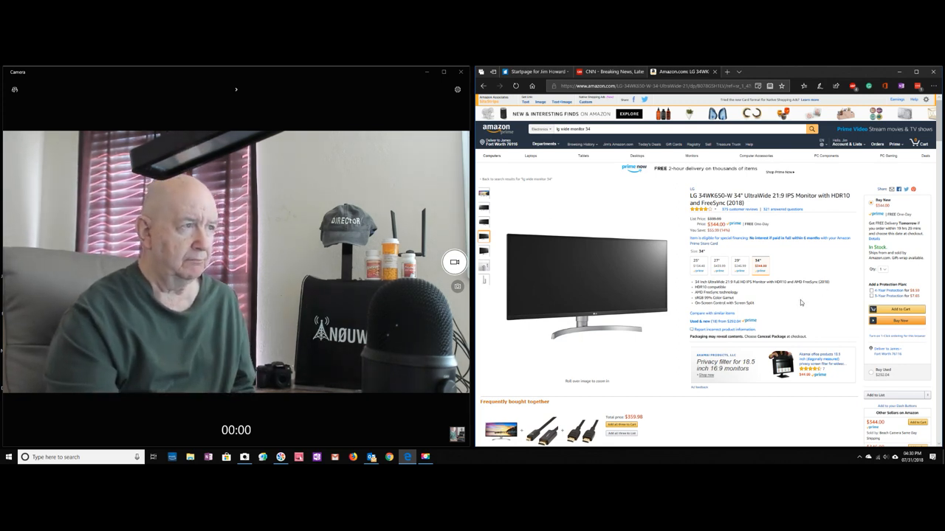
# Browse down through sponsored items, comparison chart, Q&A and reviews, then back toward the manufacturer overview
pyautogui.scroll(-3)
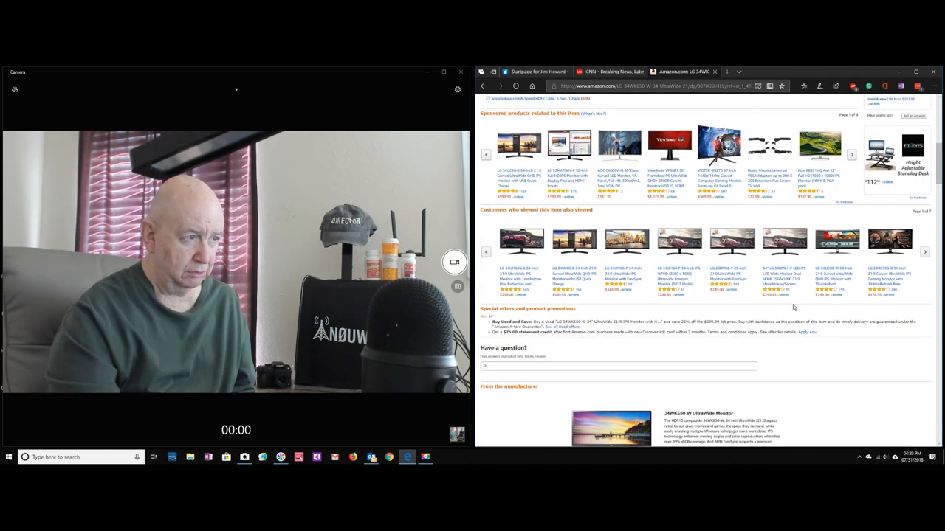
pyautogui.scroll(-3)
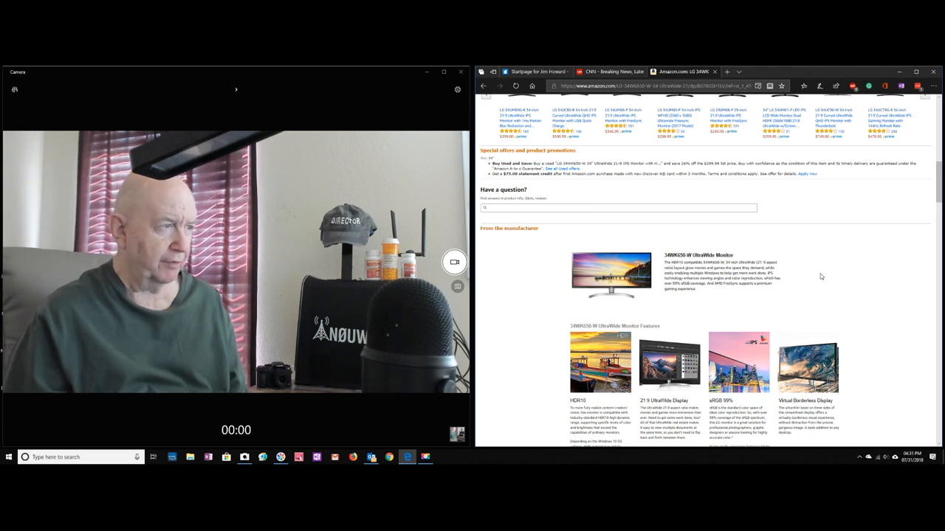
pyautogui.scroll(-3)
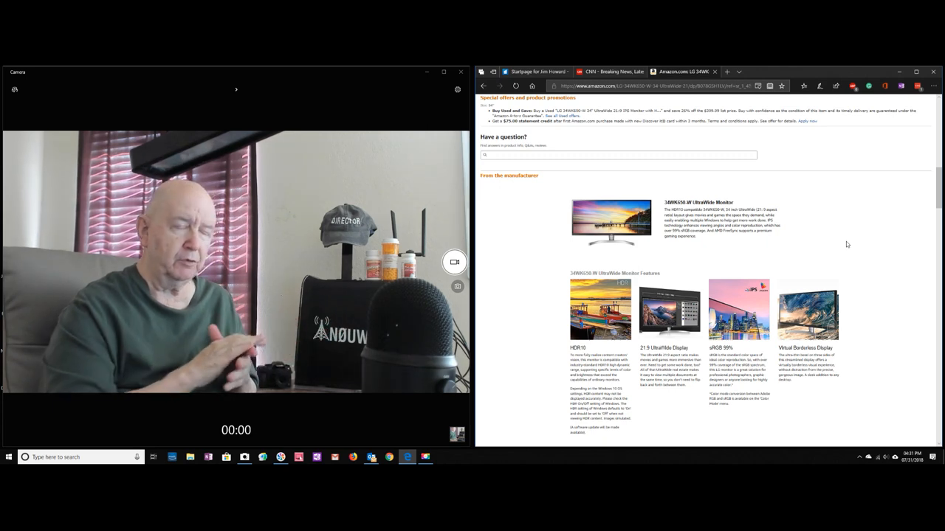
pyautogui.scroll(-3)
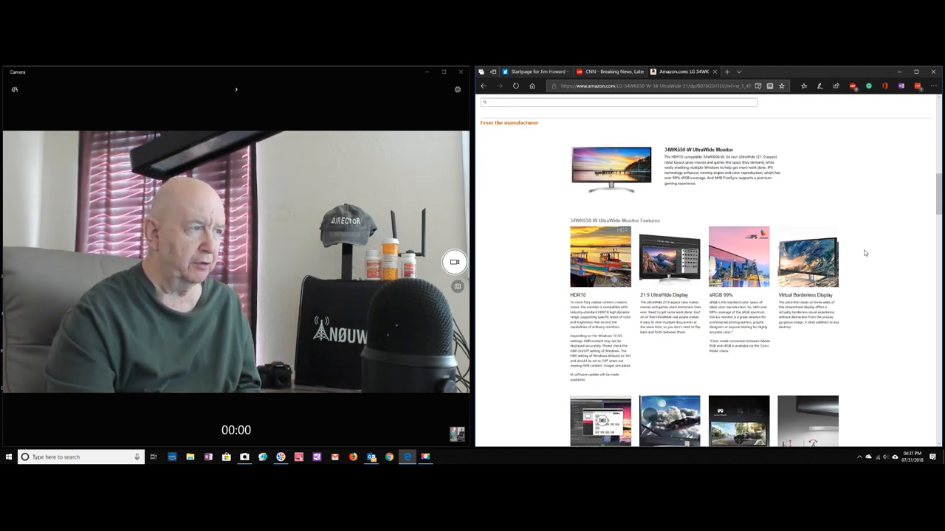
pyautogui.scroll(-3)
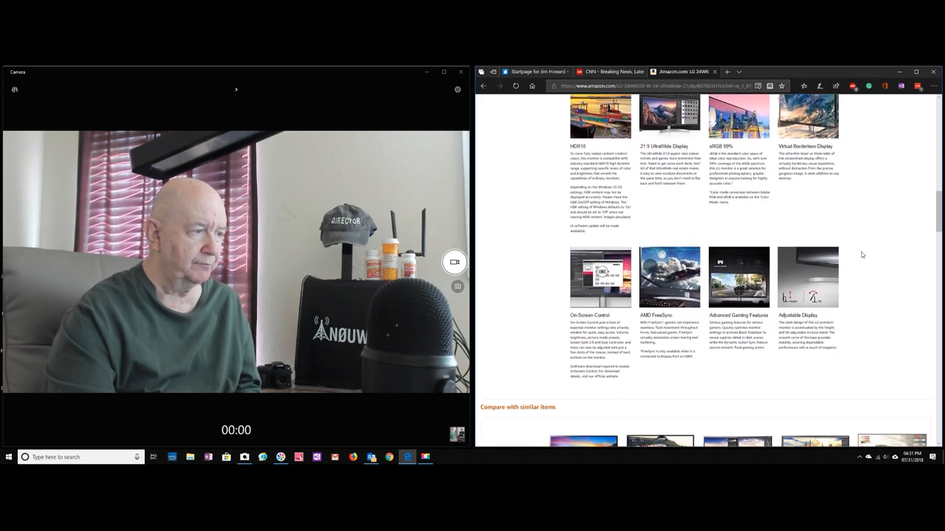
pyautogui.scroll(-3)
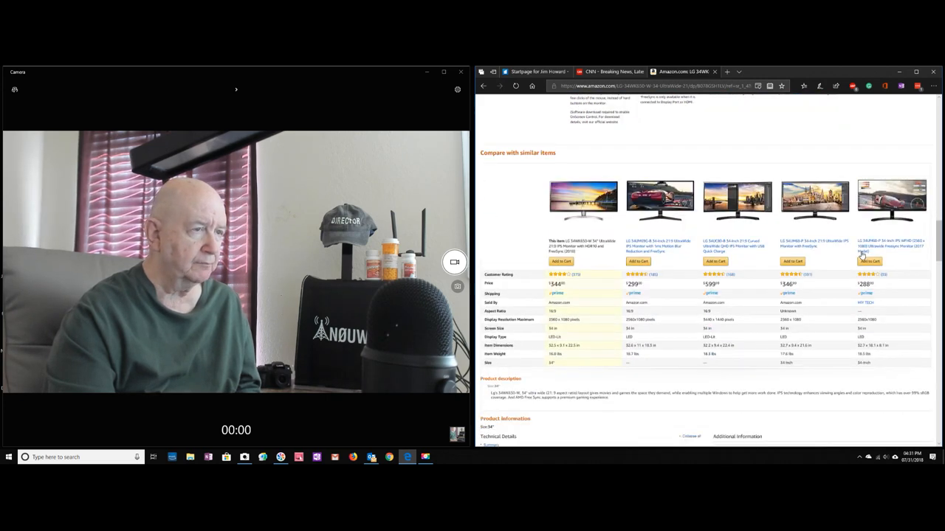
pyautogui.scroll(-3)
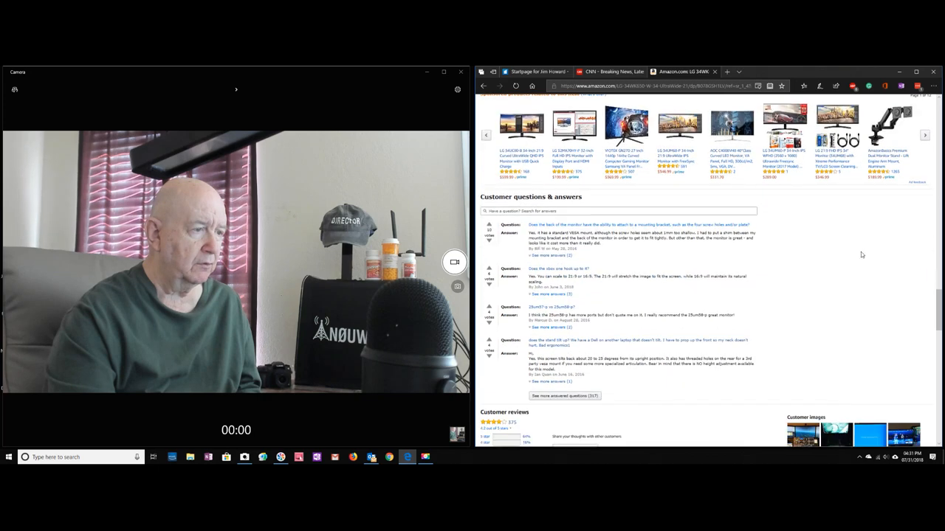
pyautogui.scroll(-3)
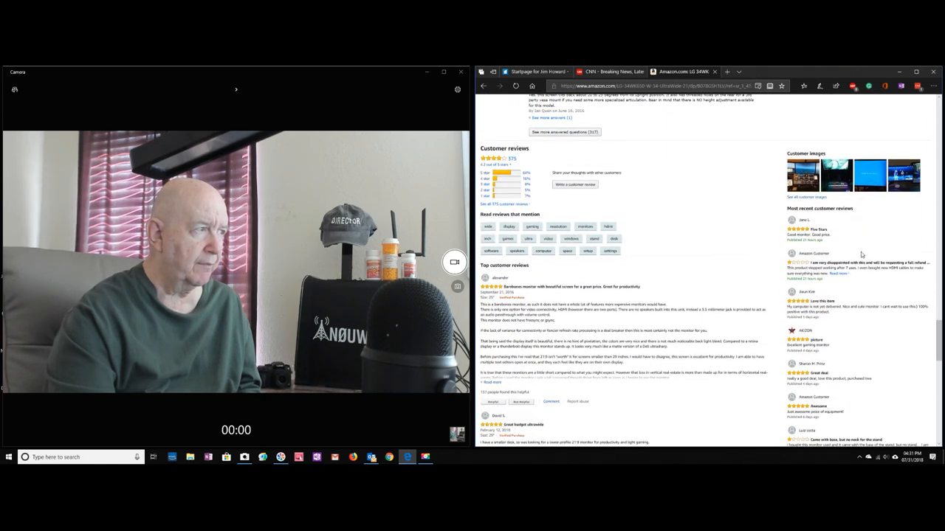
pyautogui.scroll(-3)
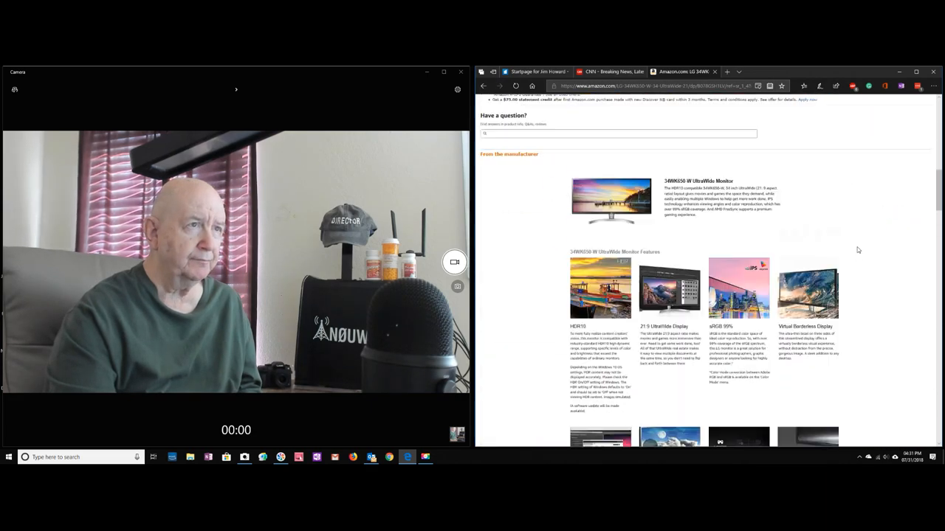
pyautogui.scroll(3)
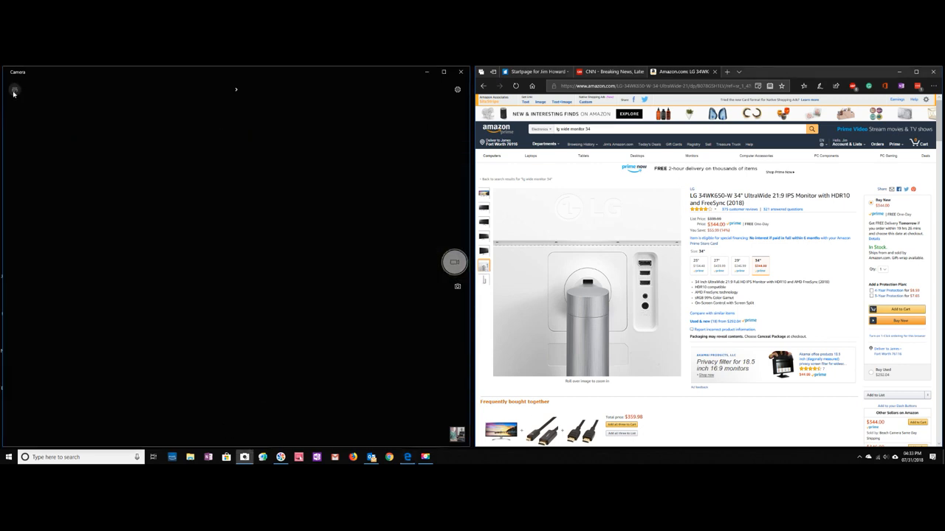
# Switch the Camera app's live feed to the other webcam beside the listing
pyautogui.click(14, 91)
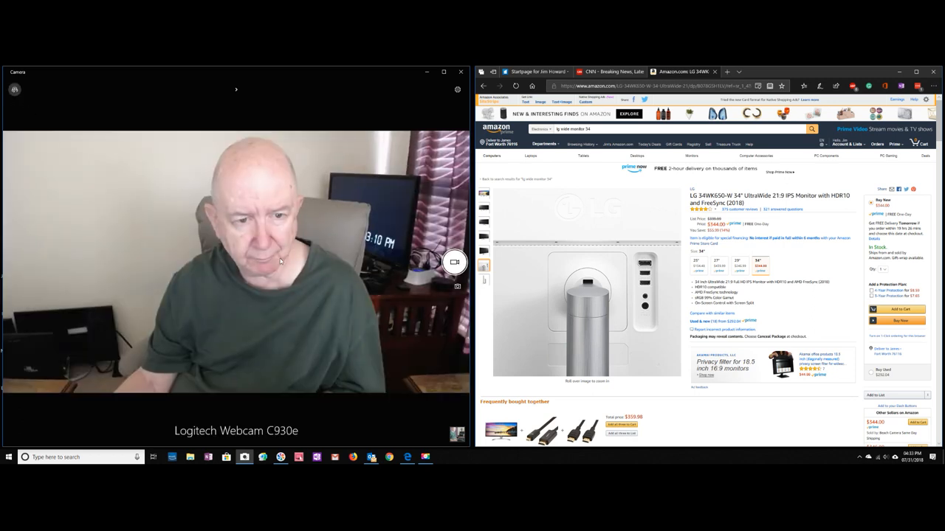